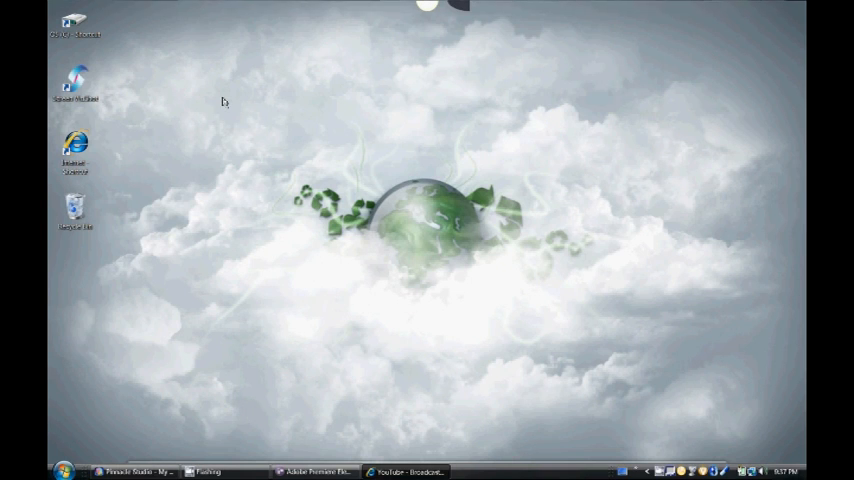
pyautogui.moveTo(220, 432)
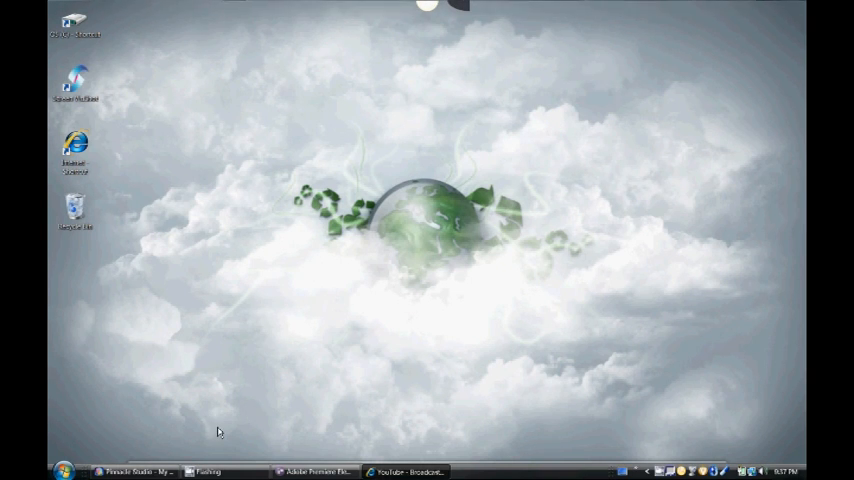
pyautogui.moveTo(268, 402)
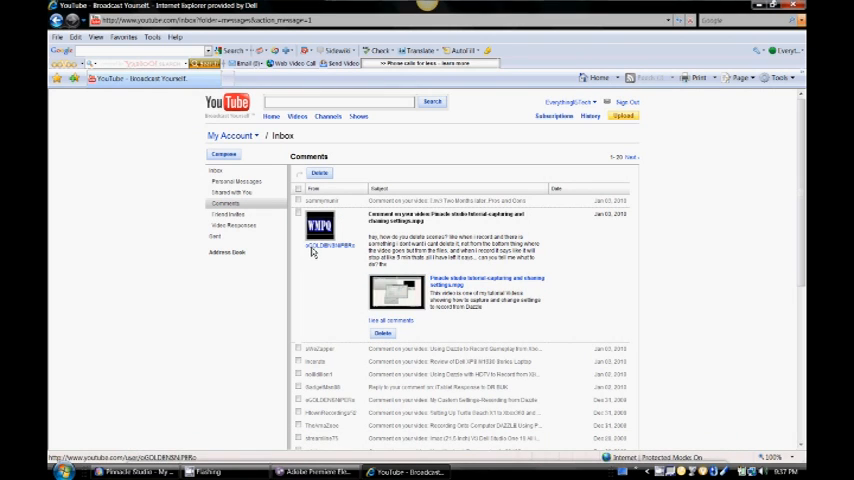
pyautogui.moveTo(320, 268)
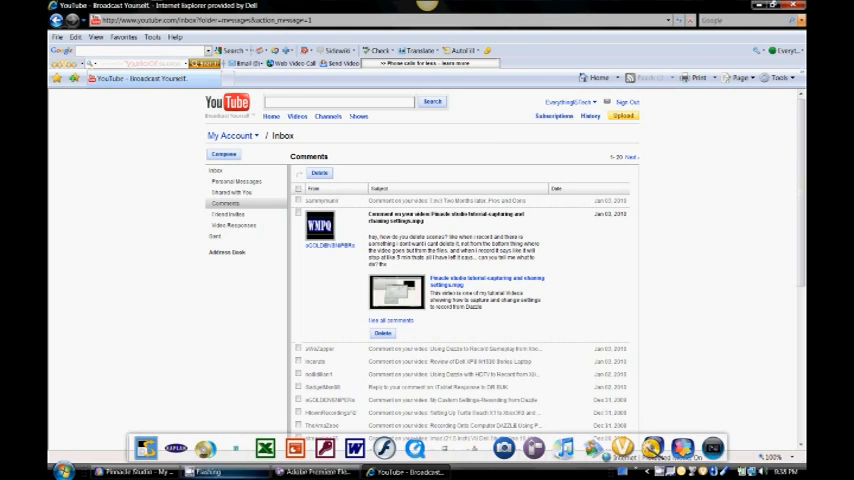
# Switch to the Pinnacle Studio project and show the gameplay clip's footage in the preview
pyautogui.click(130, 472)
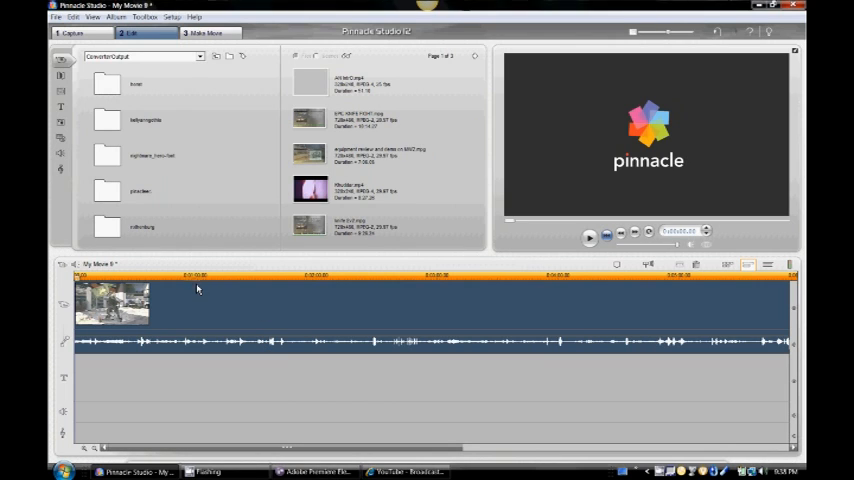
pyautogui.click(190, 276)
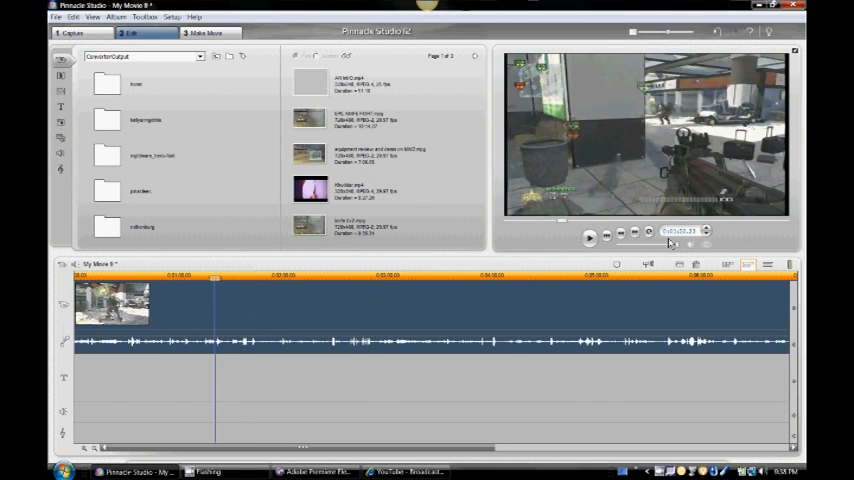
pyautogui.moveTo(692, 244)
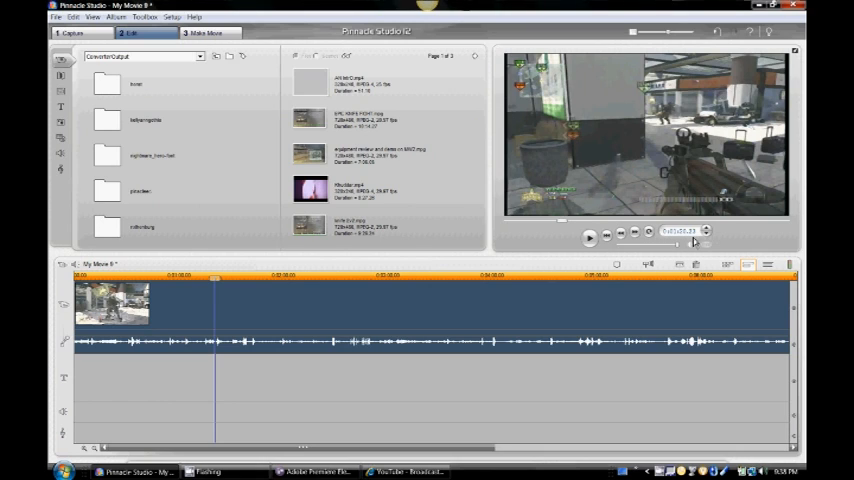
pyautogui.moveTo(696, 242)
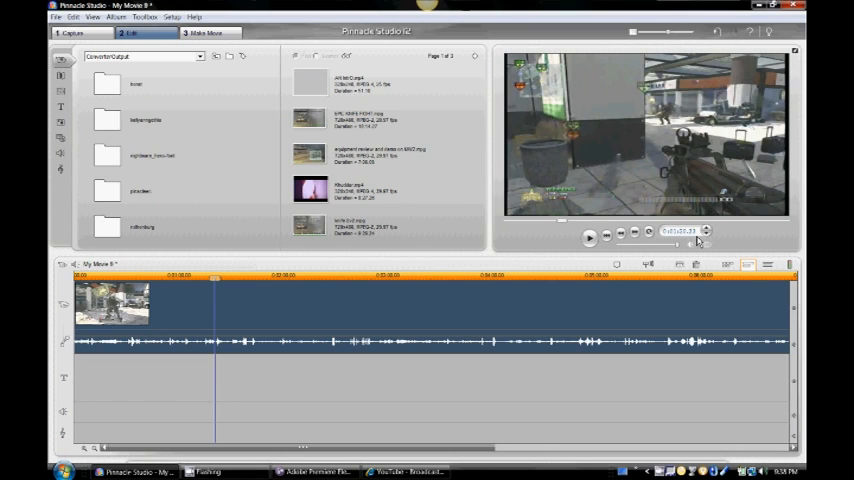
pyautogui.moveTo(234, 72)
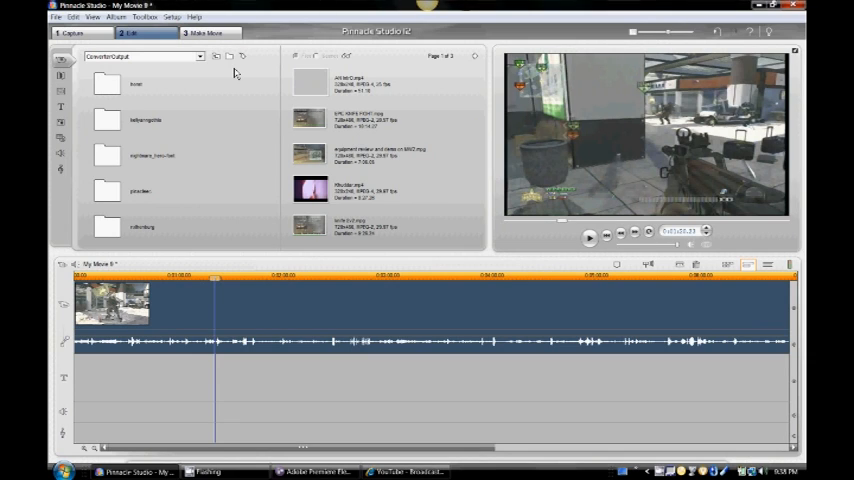
pyautogui.moveTo(386, 306)
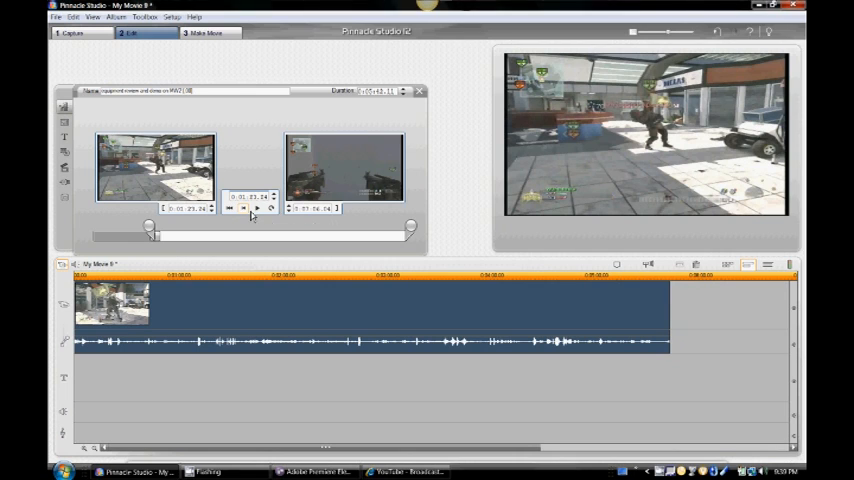
# Preview the gameplay clip around the cut to check the trim, then stop playback
pyautogui.click(244, 208)
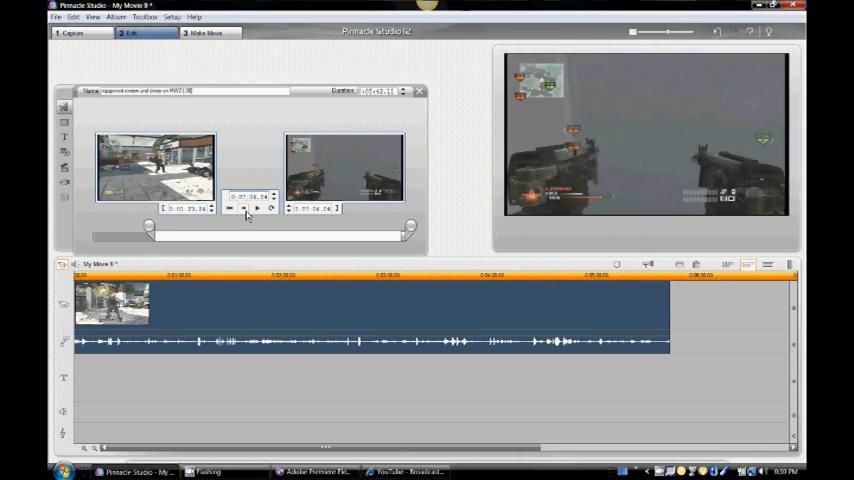
pyautogui.click(256, 208)
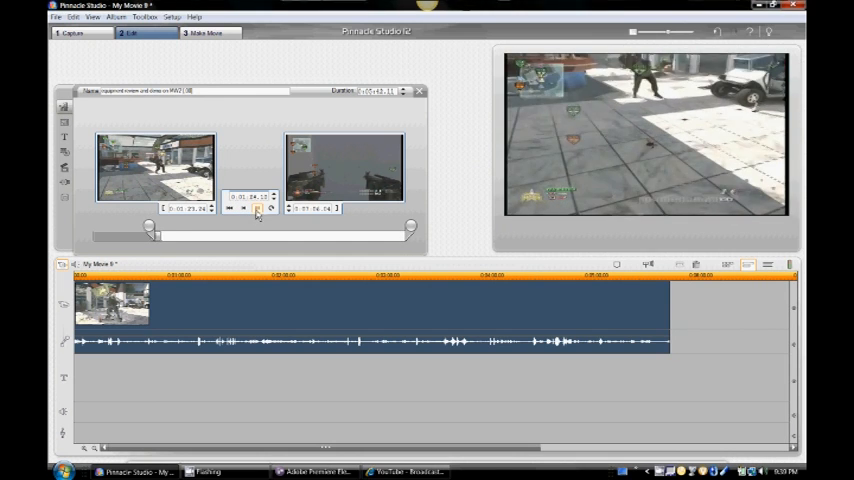
pyautogui.click(256, 208)
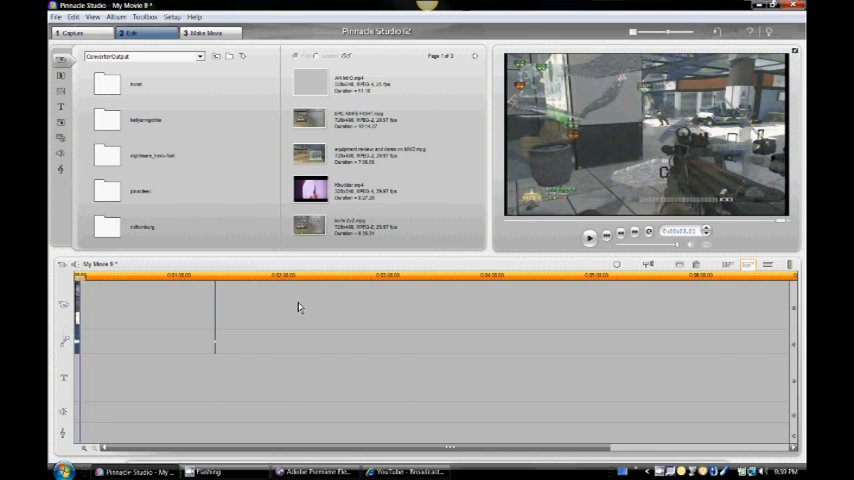
# Close the clip editor and return to the main Edit view with the trimmed clip on the timeline
pyautogui.doubleClick(310, 156)
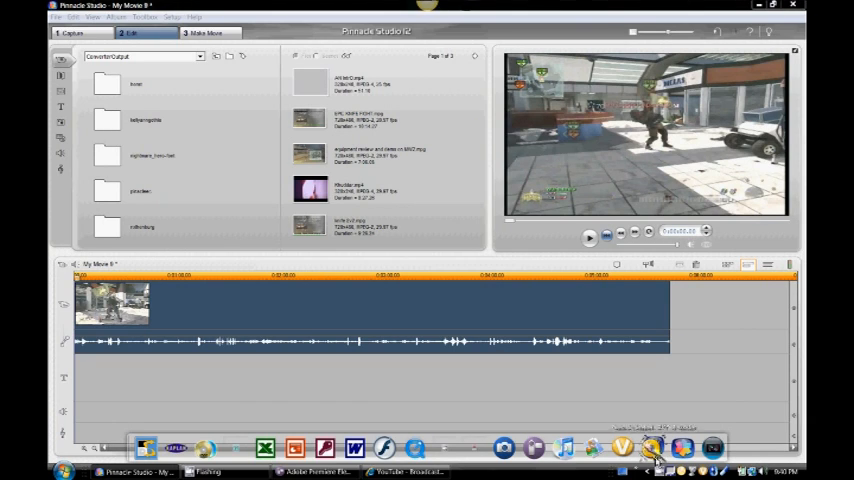
pyautogui.moveTo(680, 448)
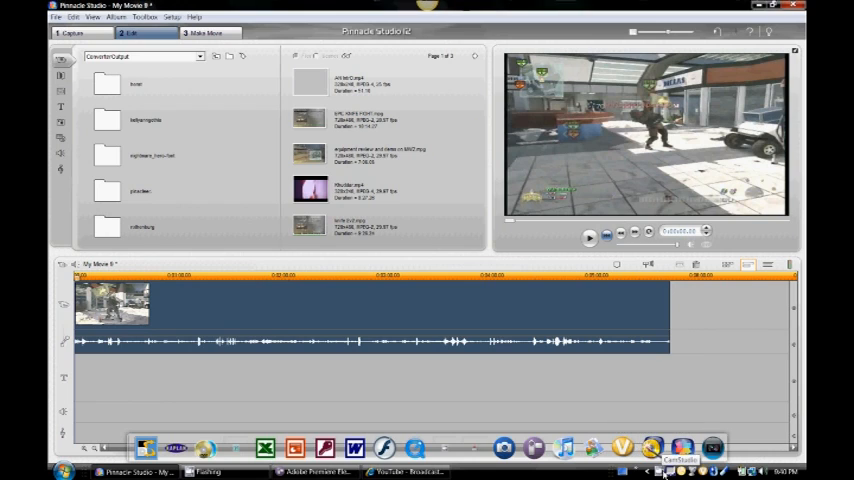